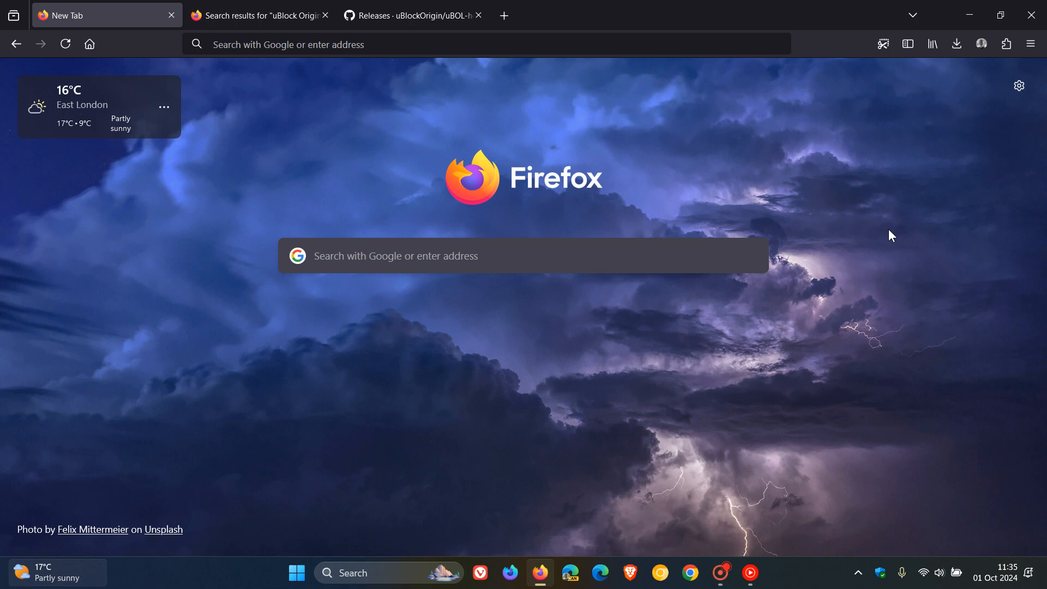
Step: Show the uBlock Origin panel, reporting 5 requests blocked since install
left_click(1005, 44)
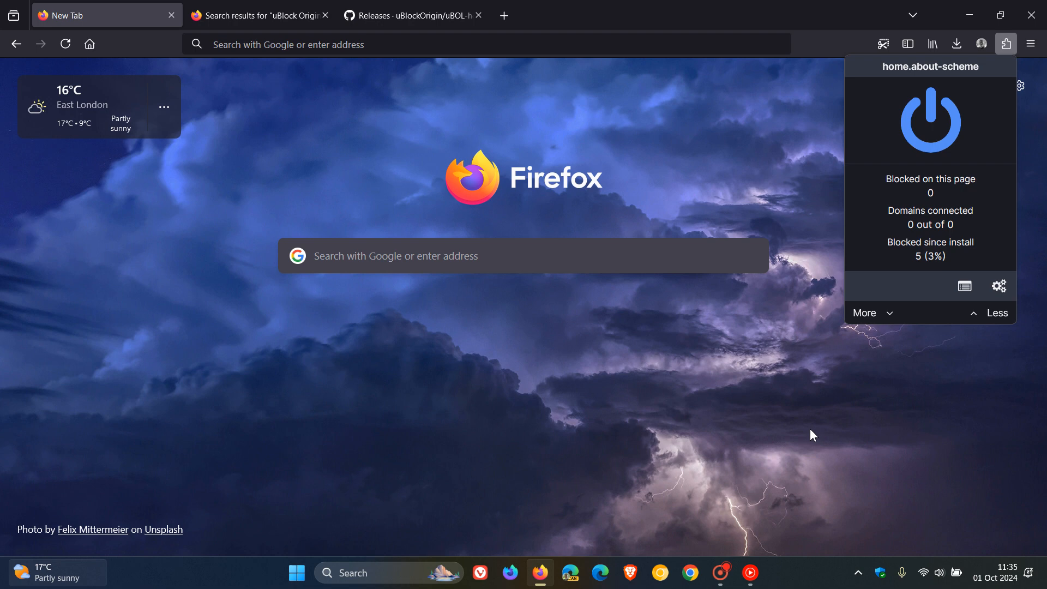
Step: Dismiss the uBlock Origin panel to return to the plain new tab page
left_click(270, 32)
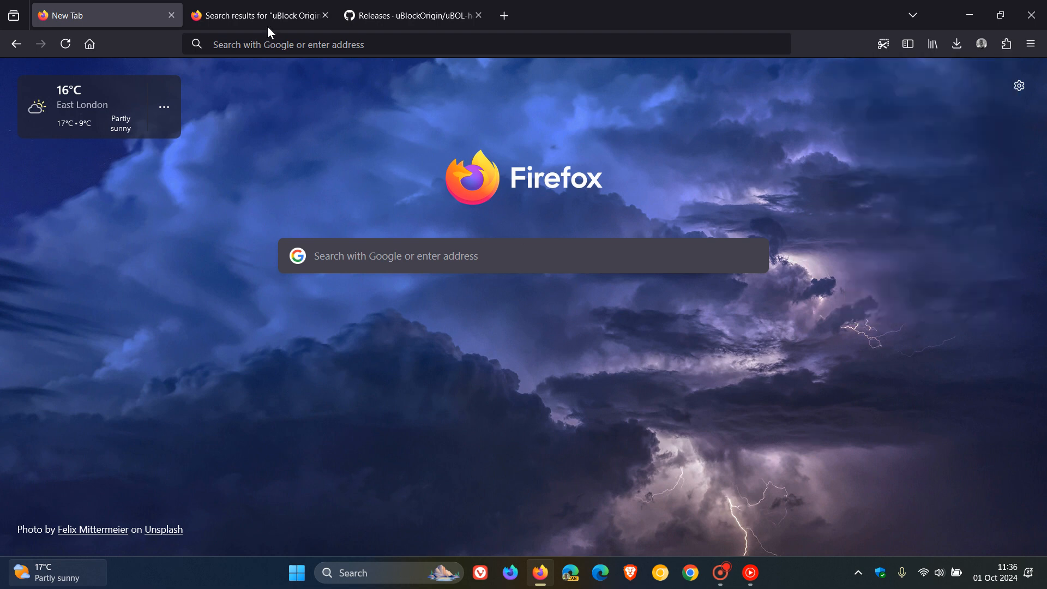
Step: Review the add-ons store results for uBlock Origin Lite (12 results, uBlock Origin on top), then return to the new tab
left_click(253, 14)
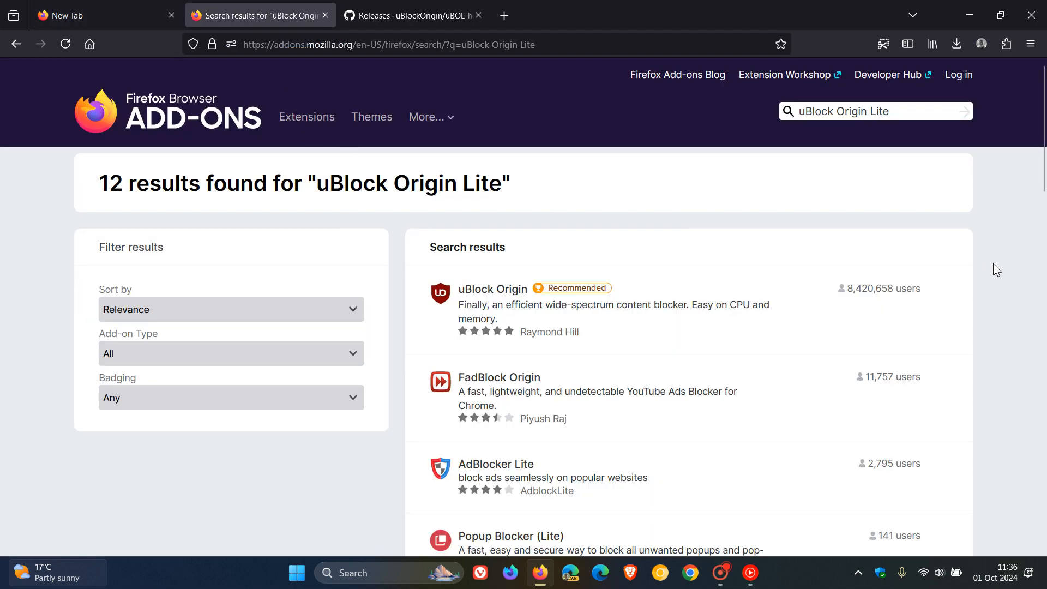
mouse_move(537, 181)
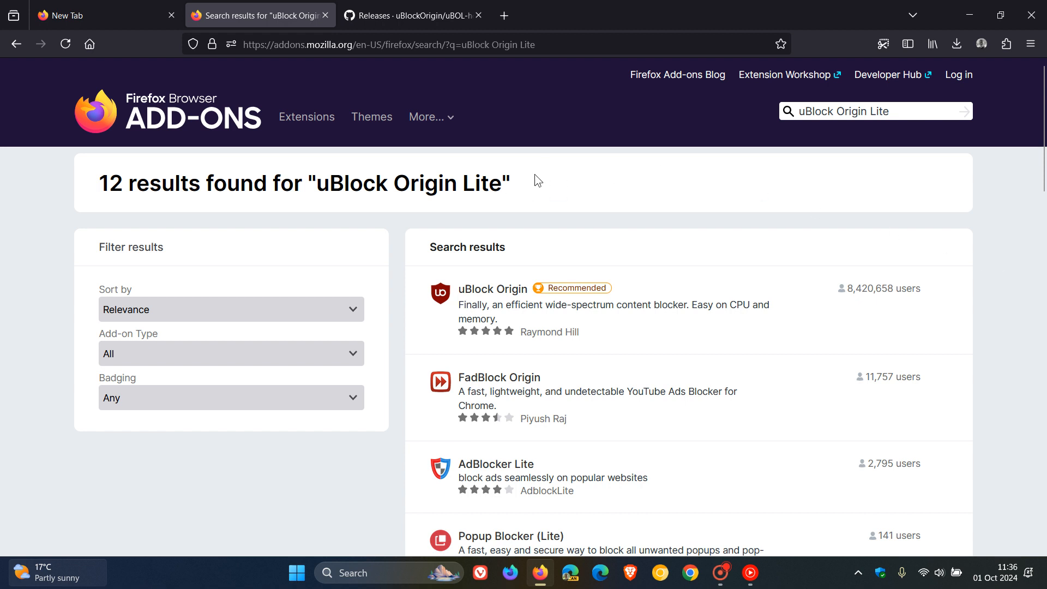
mouse_move(1023, 310)
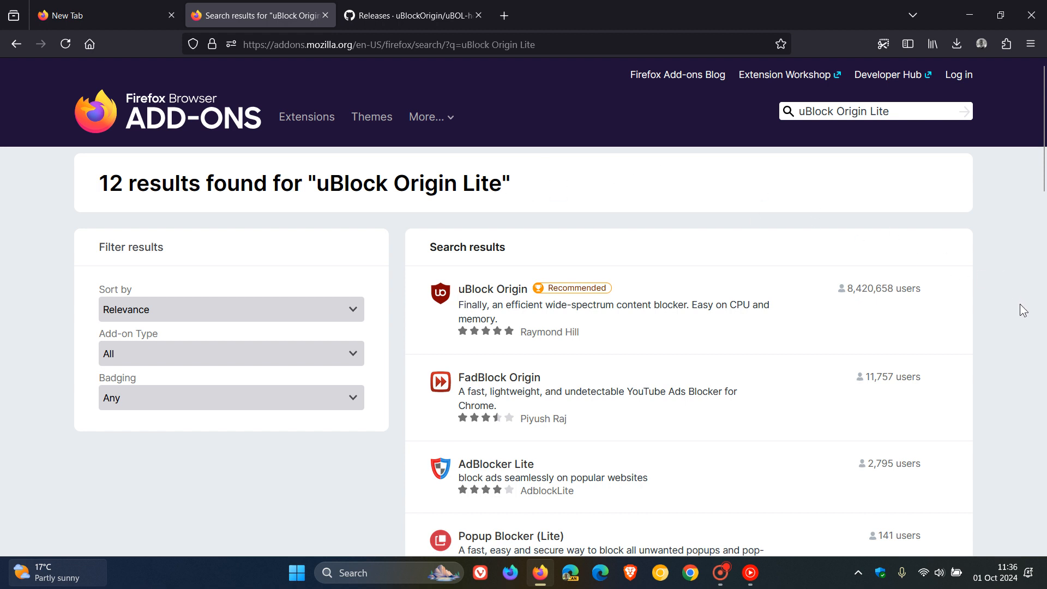
scroll("down", 3)
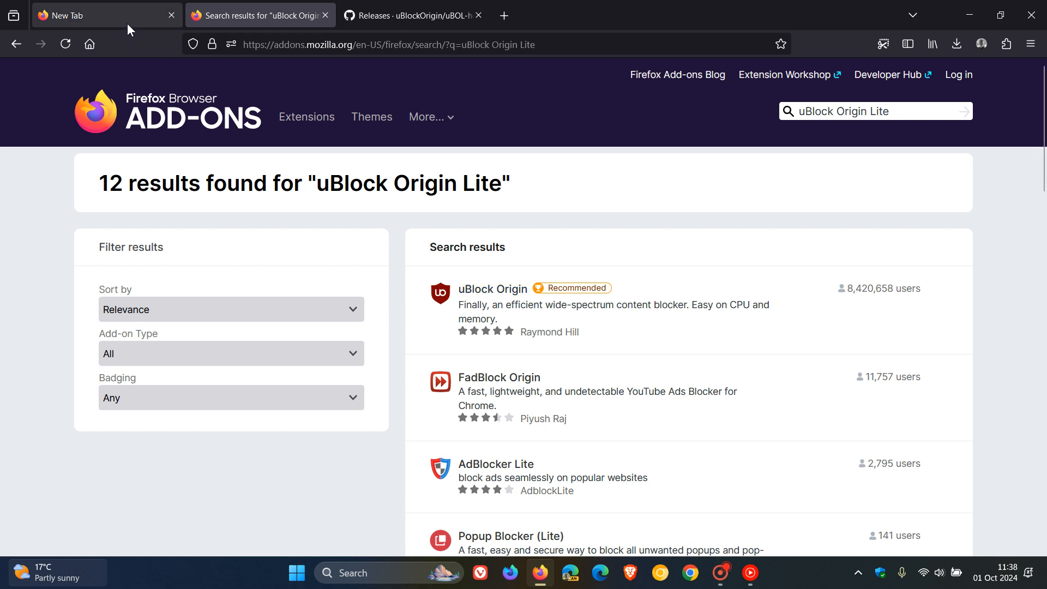
left_click(80, 15)
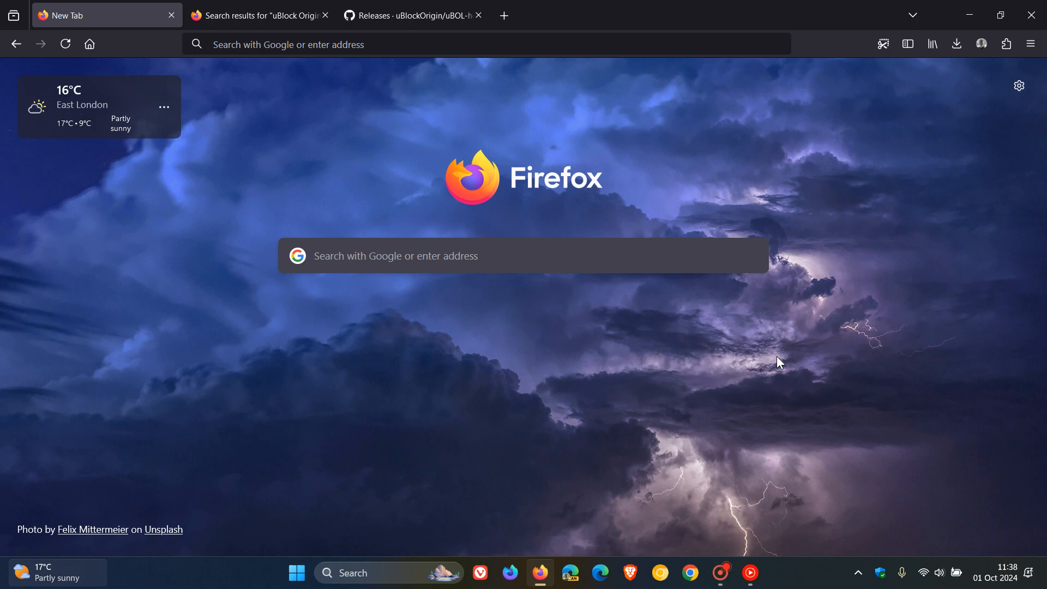
Step: Switch via the store results to the GitHub uBOL-home releases page, latest uBOLite_2024.9.29.1273
left_click(259, 15)
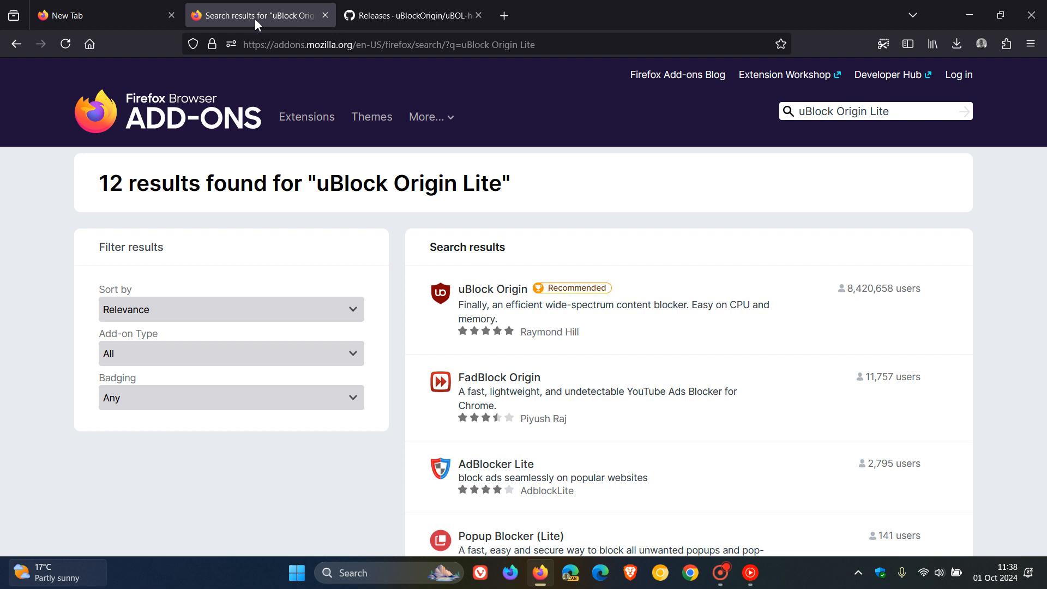
left_click(411, 15)
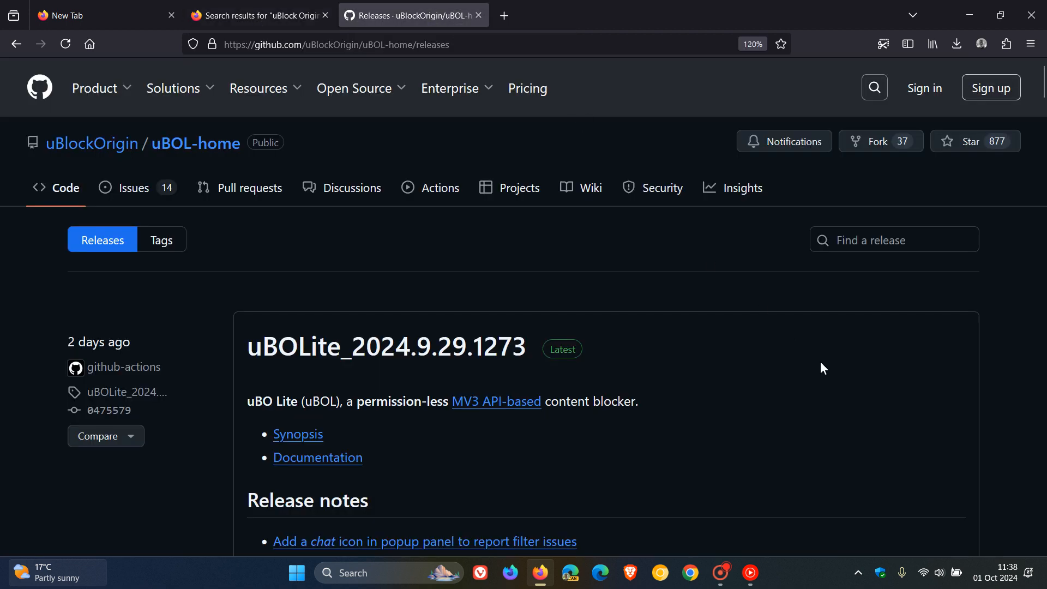
mouse_move(878, 366)
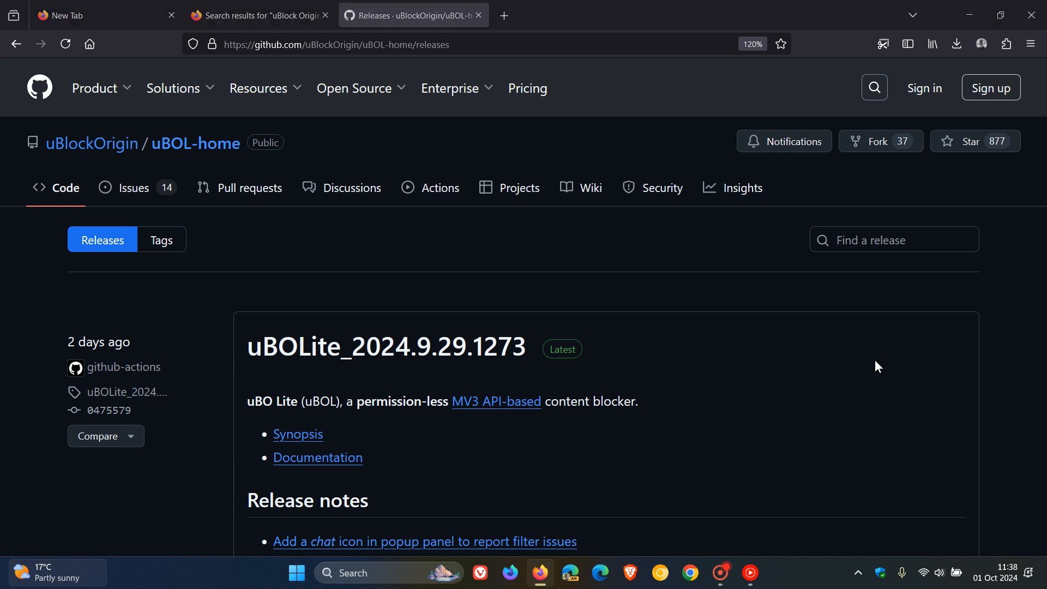
mouse_move(815, 358)
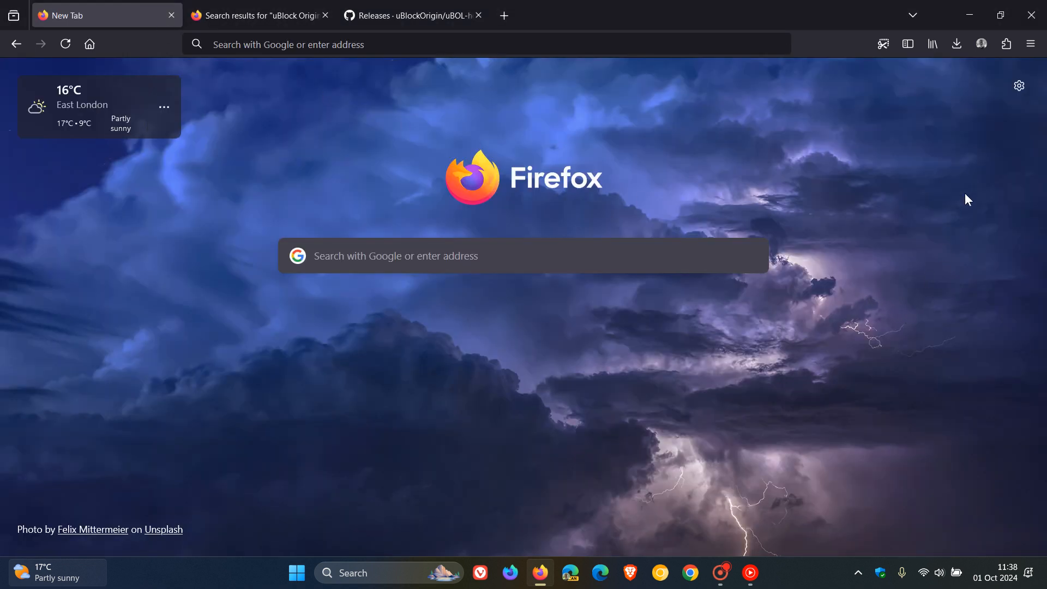
Step: List the installed extensions: uBlock Origin, Video DownloadHelper and User-Agent Switcher
left_click(1006, 44)
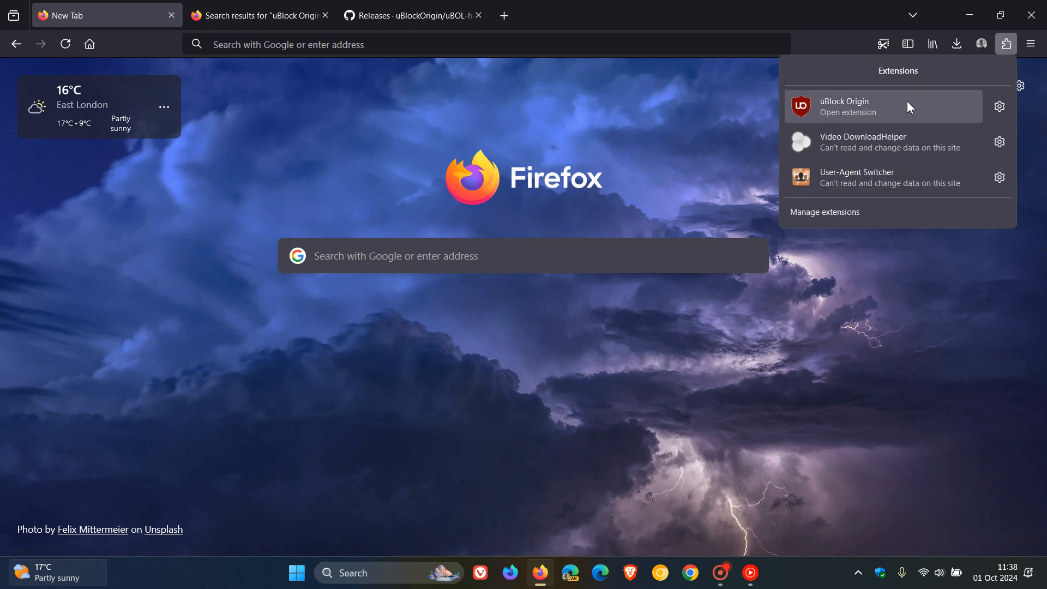
Step: Reopen uBlock Origin's panel, still showing 5 requests blocked since install
left_click(846, 106)
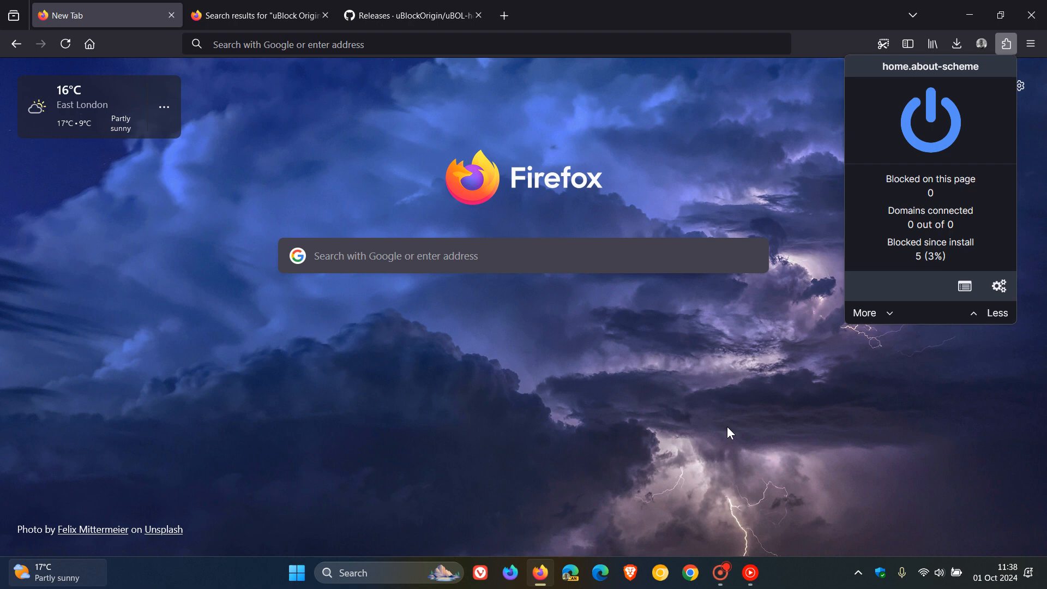
mouse_move(758, 405)
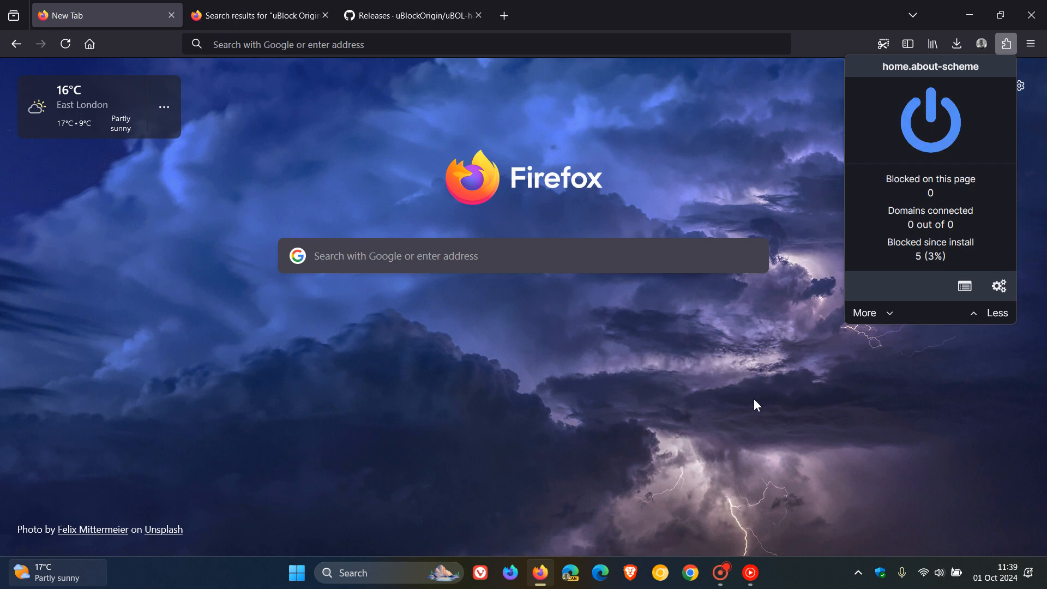